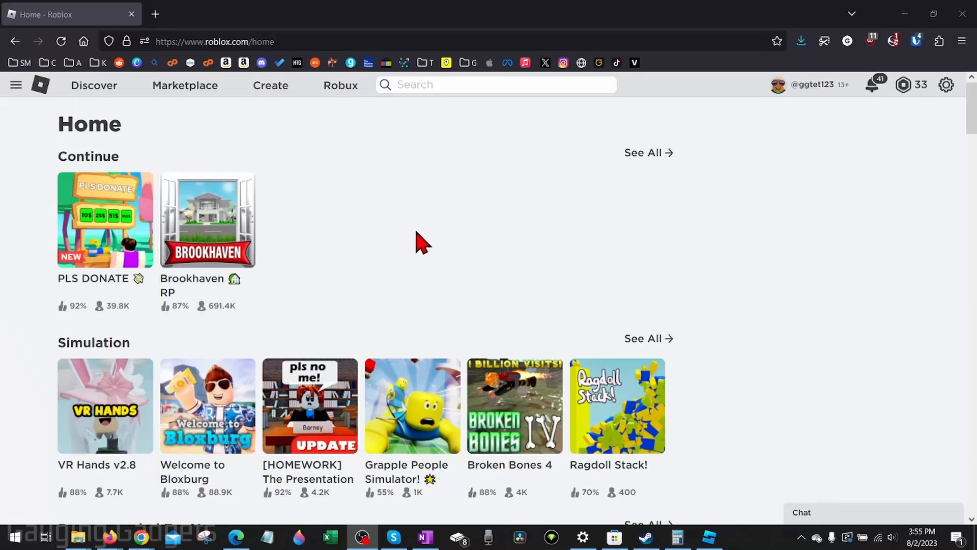
pyautogui.moveTo(423, 242)
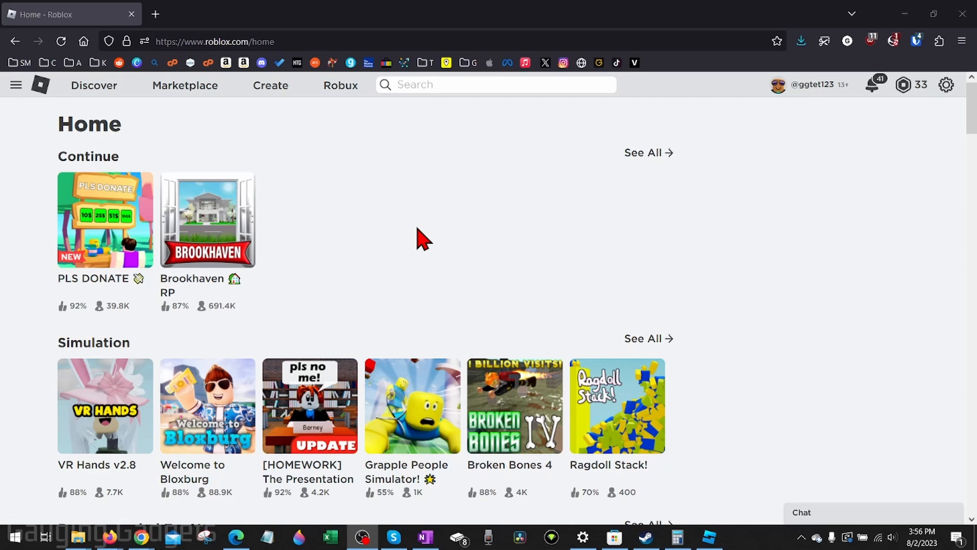
pyautogui.moveTo(434, 227)
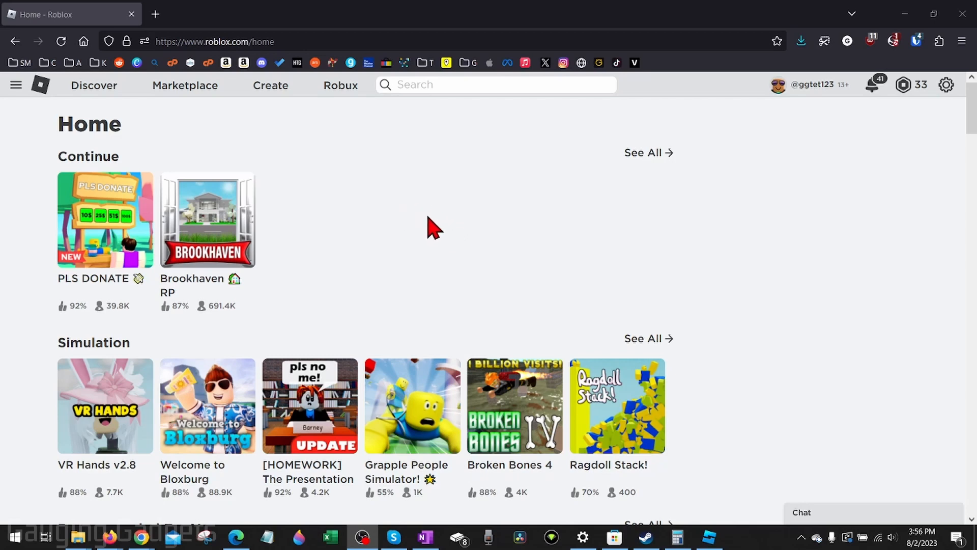
pyautogui.moveTo(358, 196)
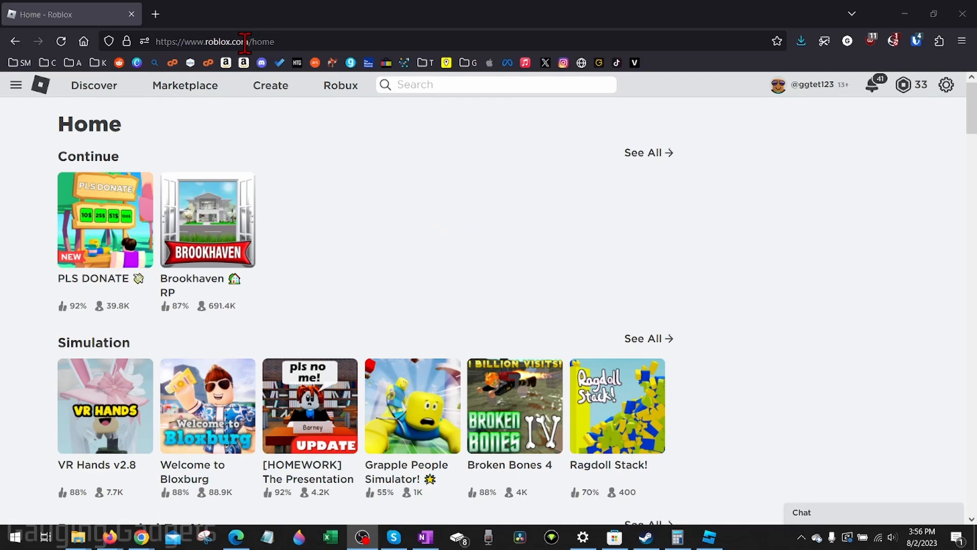
pyautogui.moveTo(438, 207)
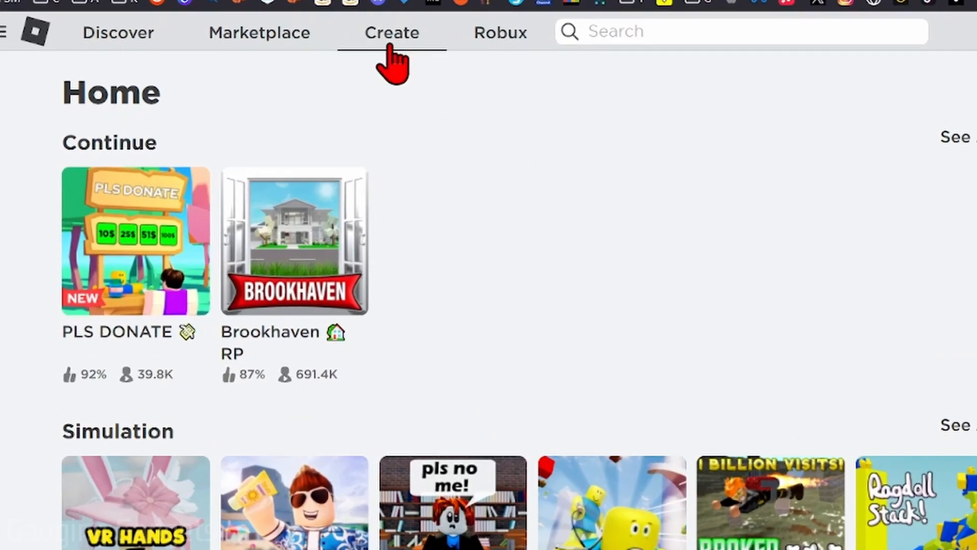
# Step: Reach the Creator Dashboard's Creations page via Create and 'Manage my experiences'
pyautogui.click(391, 32)
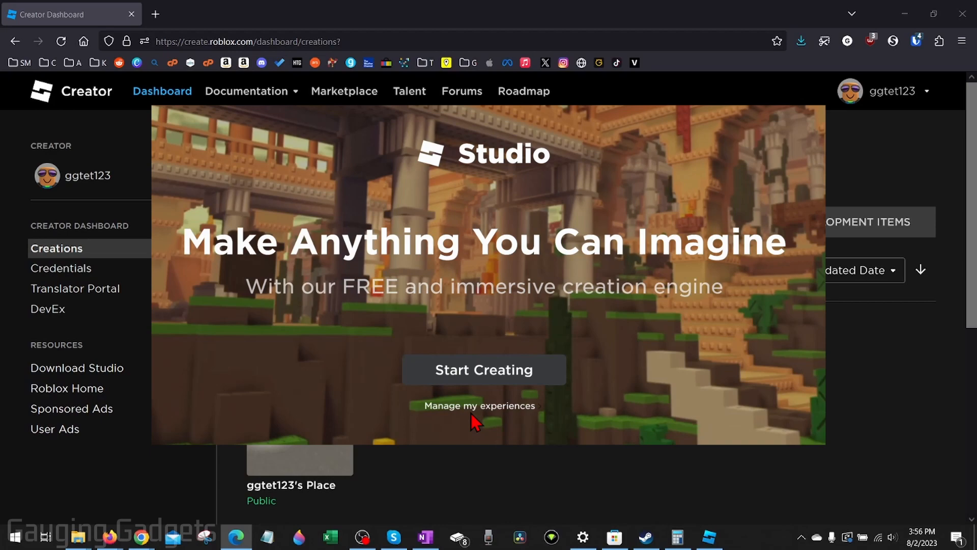
pyautogui.click(478, 405)
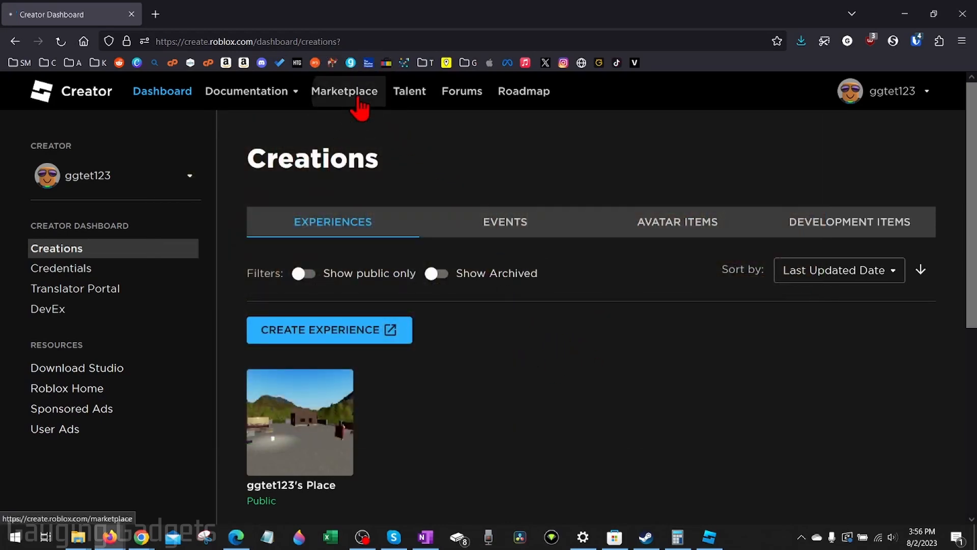
# Step: Browse the Creator Marketplace's Audio section down to the list of sound tracks
pyautogui.click(344, 90)
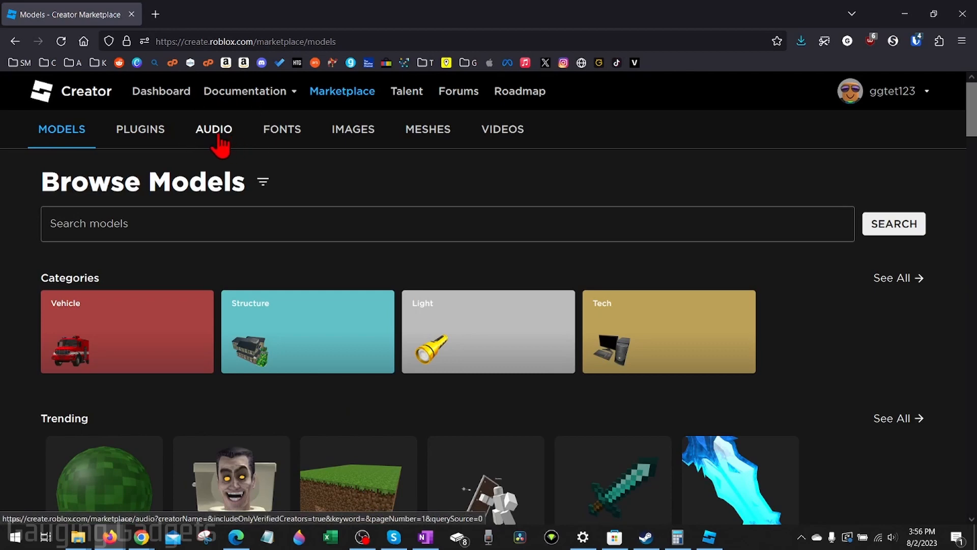
pyautogui.click(213, 129)
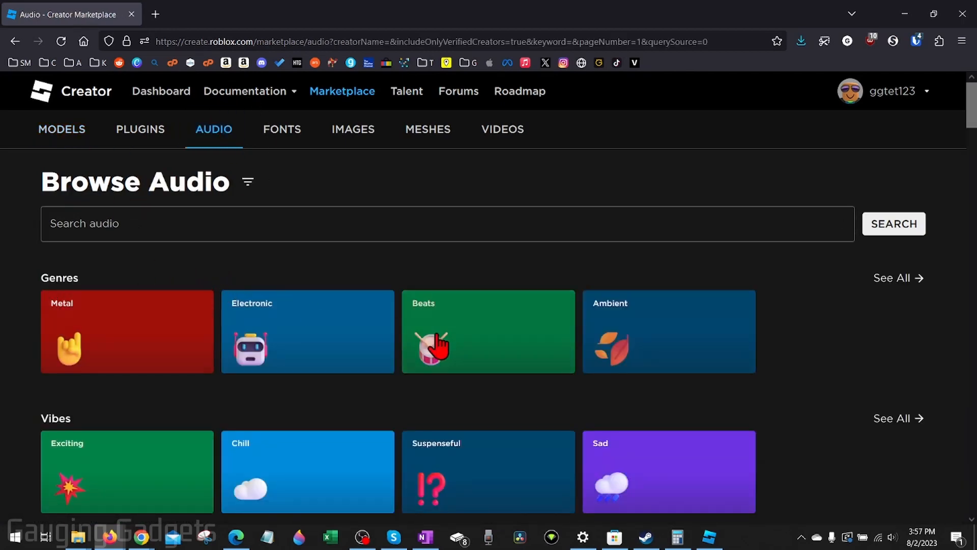
pyautogui.scroll(-3)
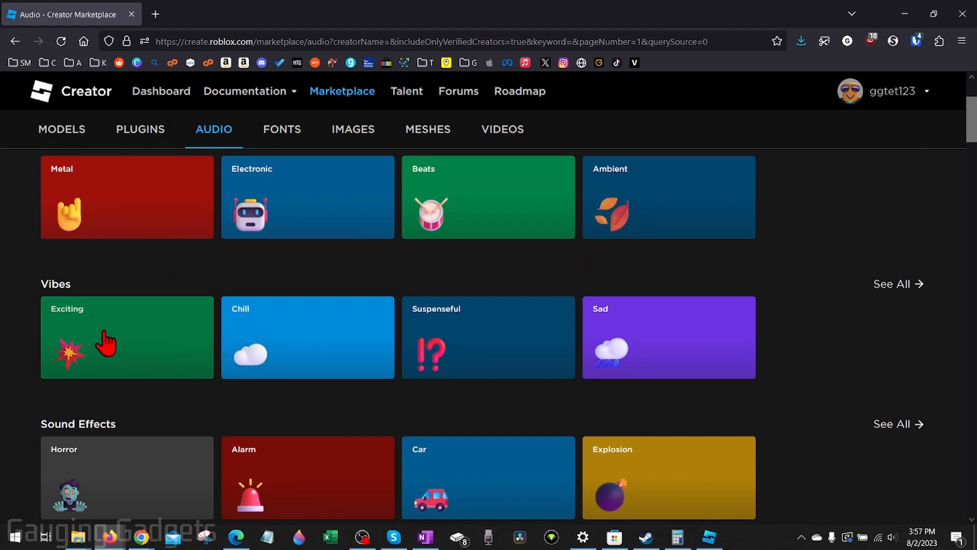
pyautogui.scroll(-3)
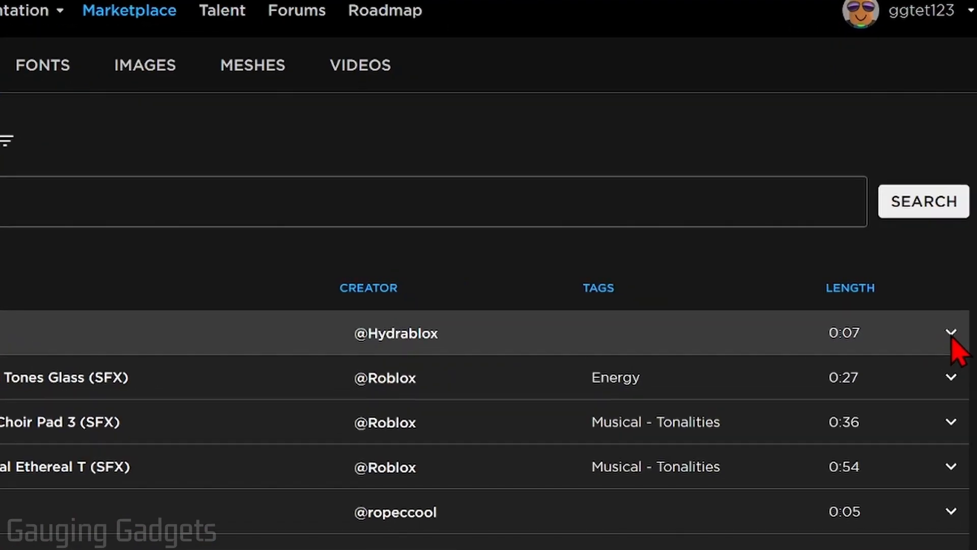
# Step: Show the details page for the first seven-second sound via its MORE INFO option
pyautogui.click(952, 332)
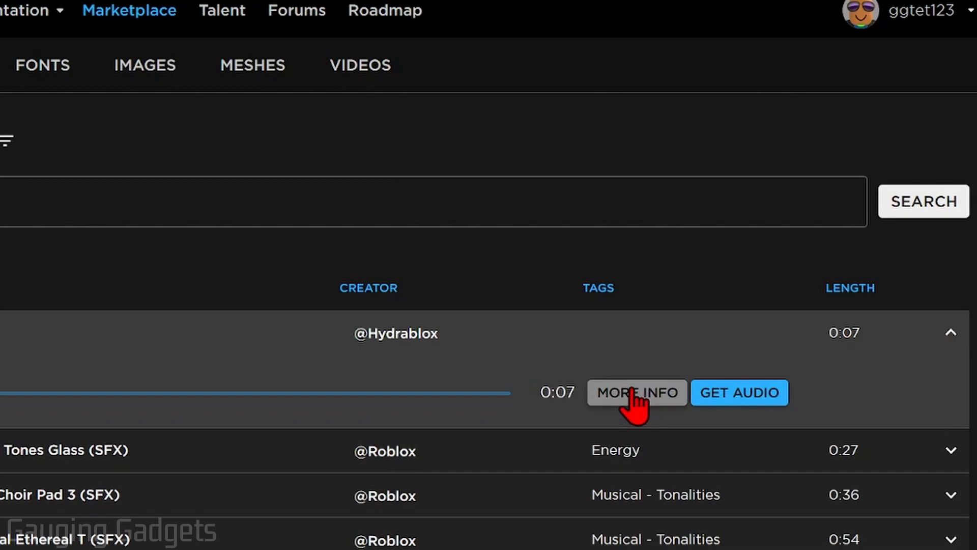
pyautogui.click(635, 393)
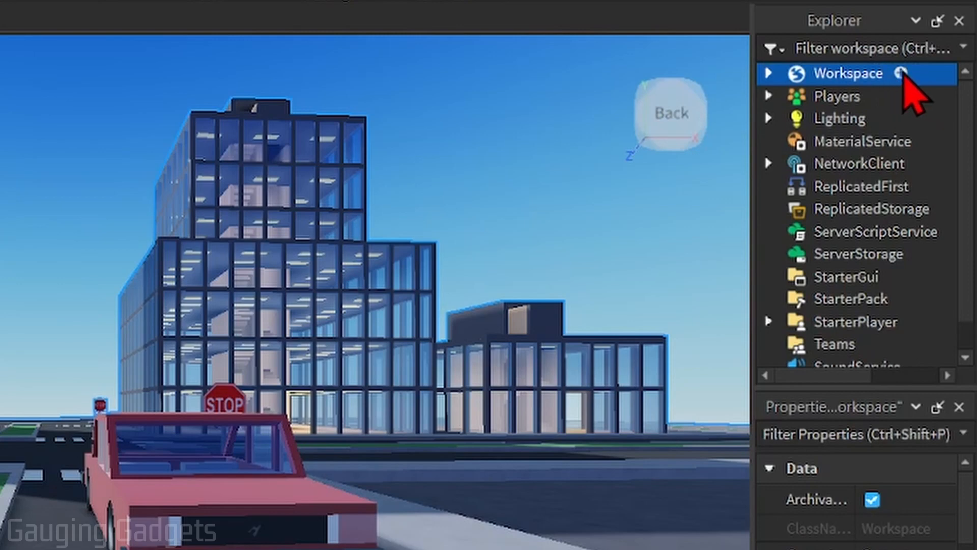
# Step: Insert a Sound object into Workspace and set its SoundId to 157636218
pyautogui.click(904, 73)
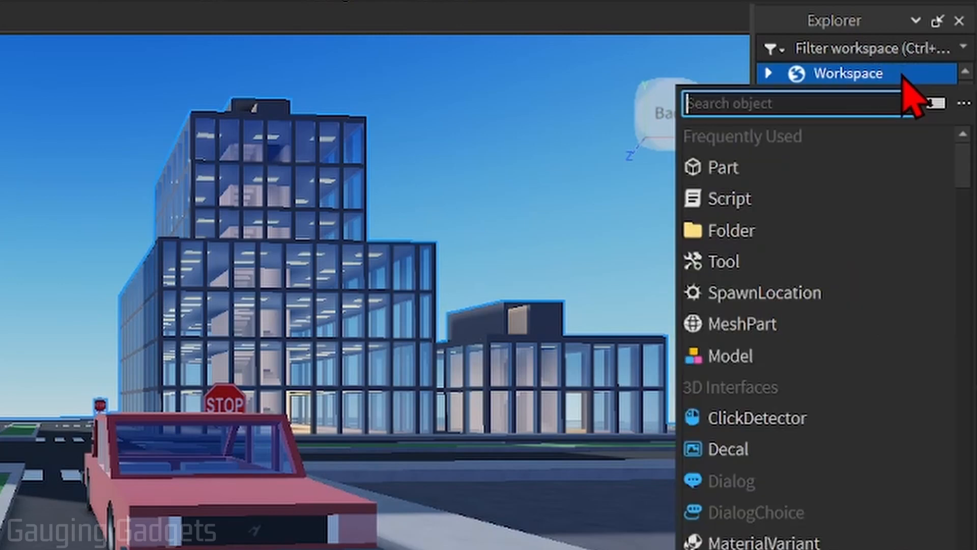
pyautogui.write('sound')
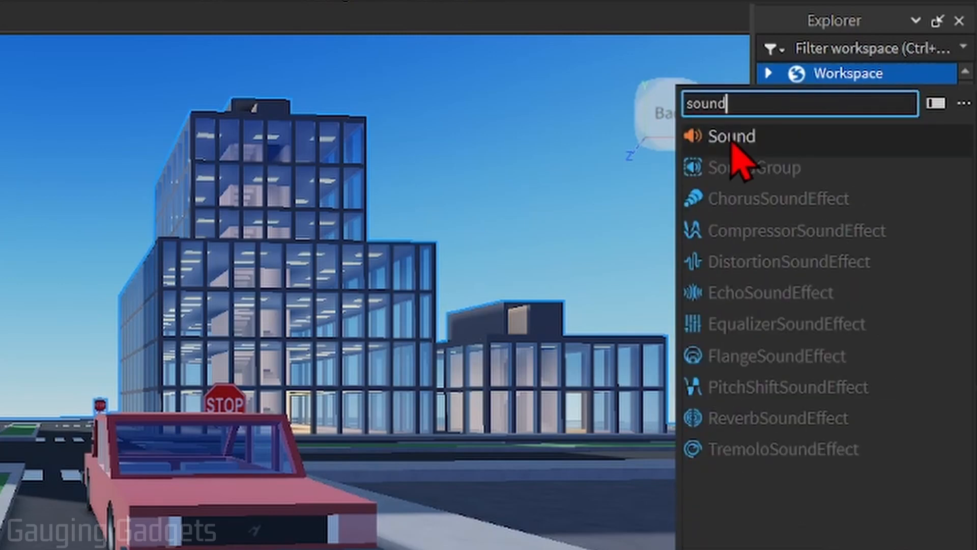
pyautogui.click(731, 136)
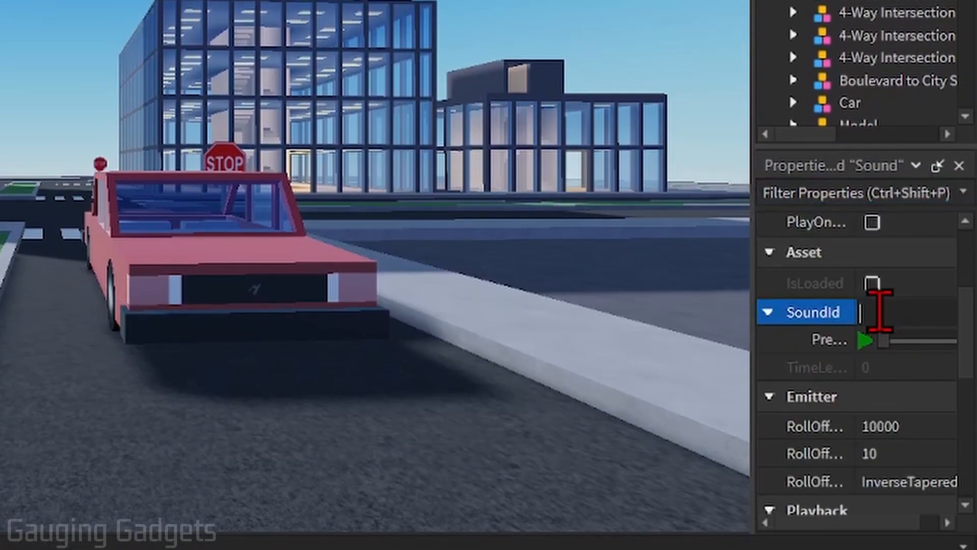
pyautogui.write('157636218')
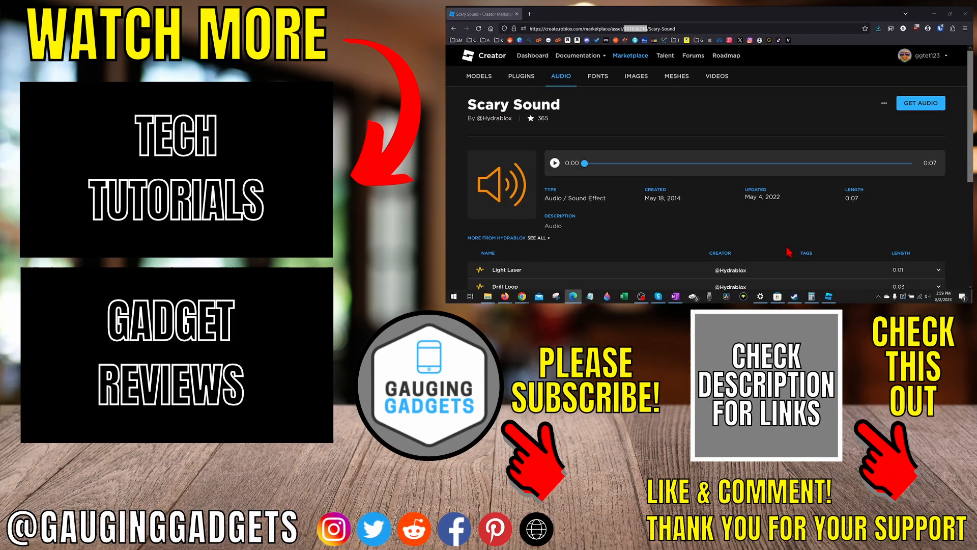
pyautogui.moveTo(775, 228)
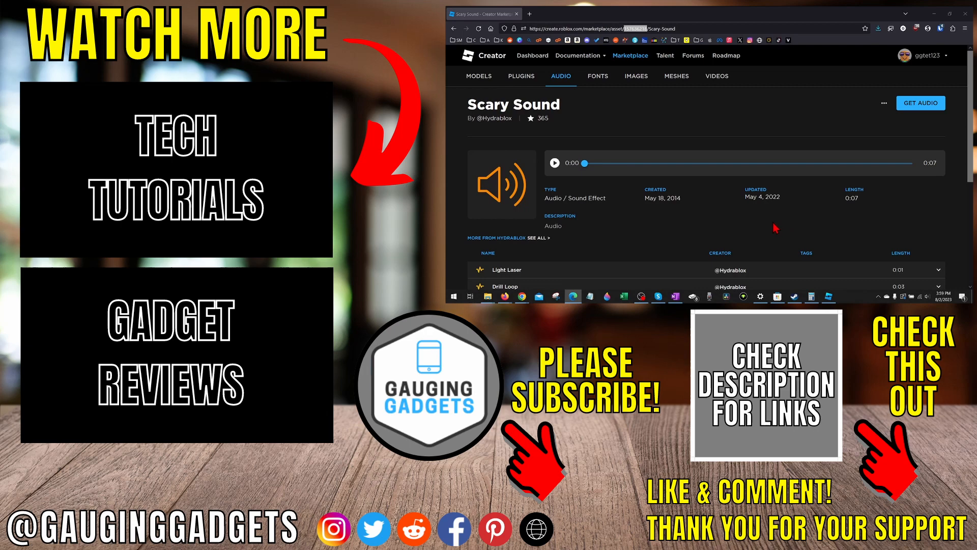
pyautogui.moveTo(761, 229)
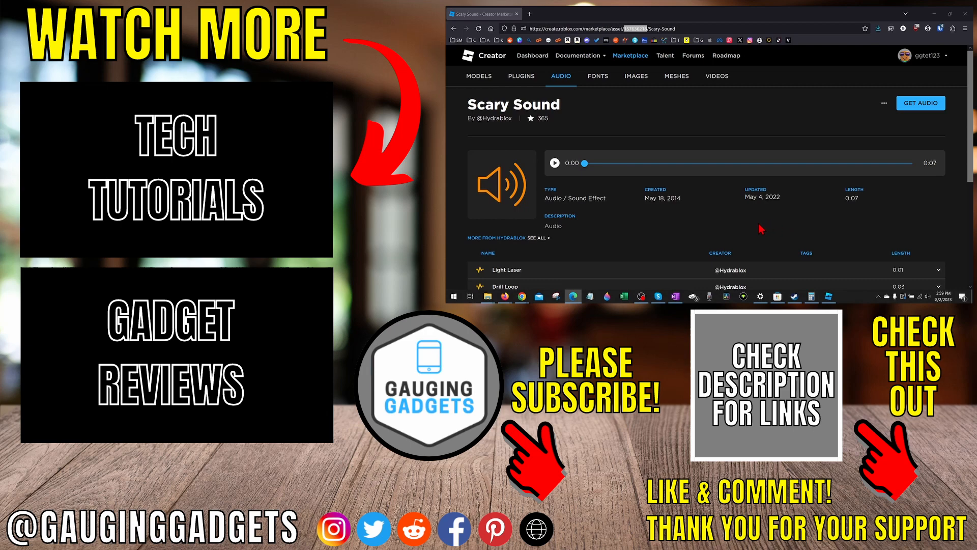
pyautogui.moveTo(756, 228)
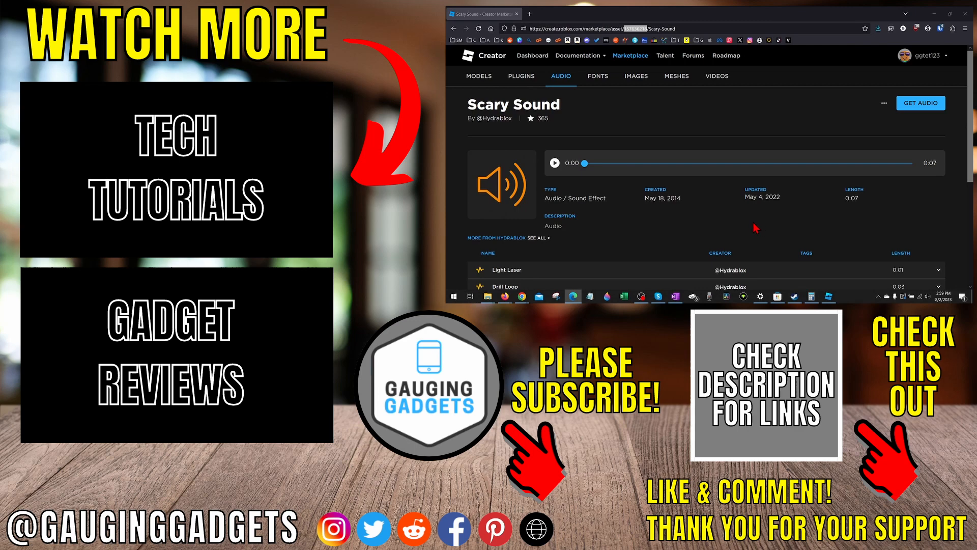
pyautogui.moveTo(643, 245)
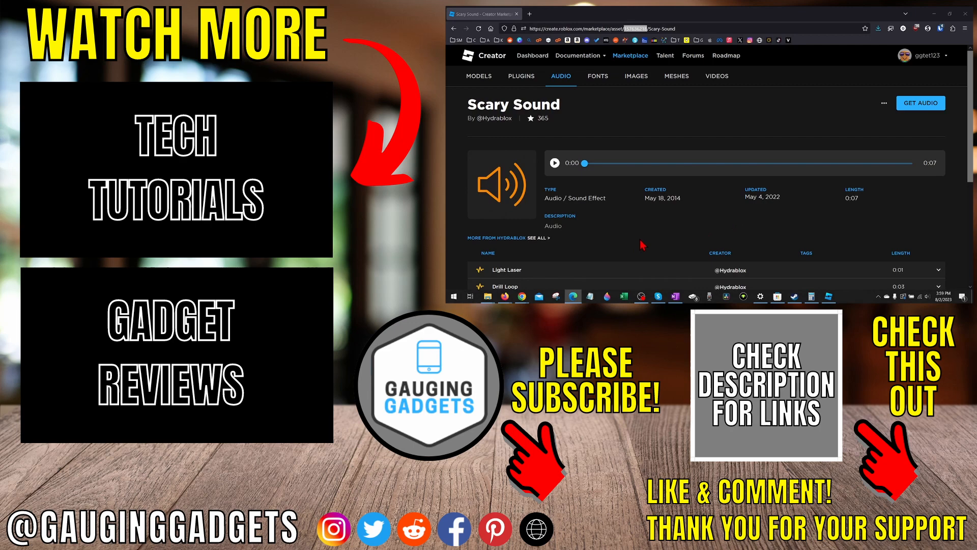